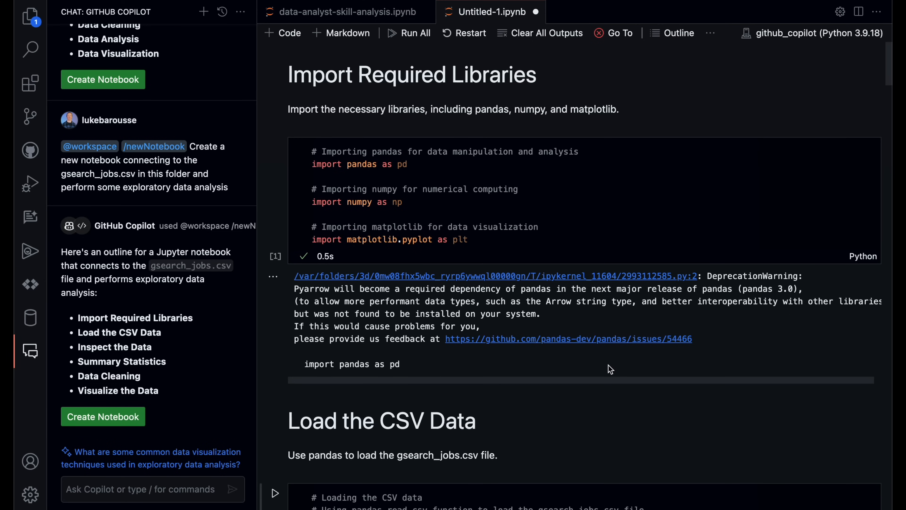
scroll(down, 3)
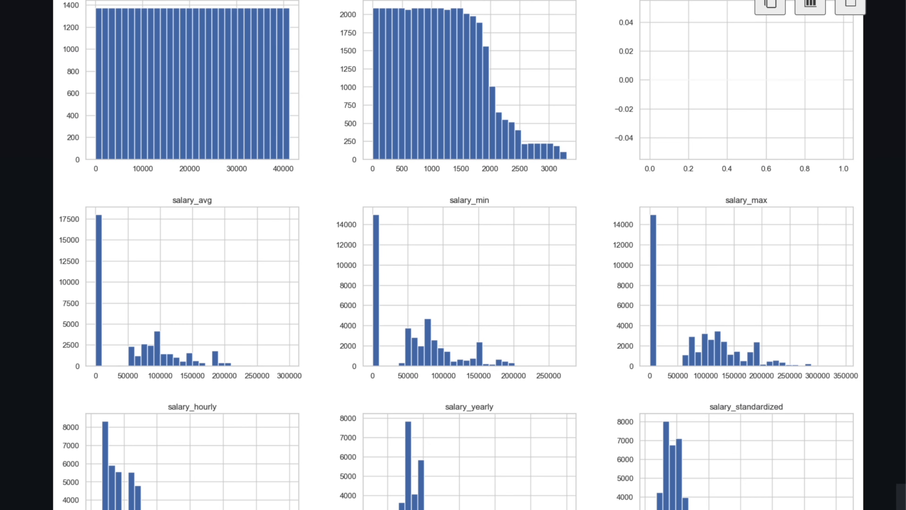
scroll(down, 3)
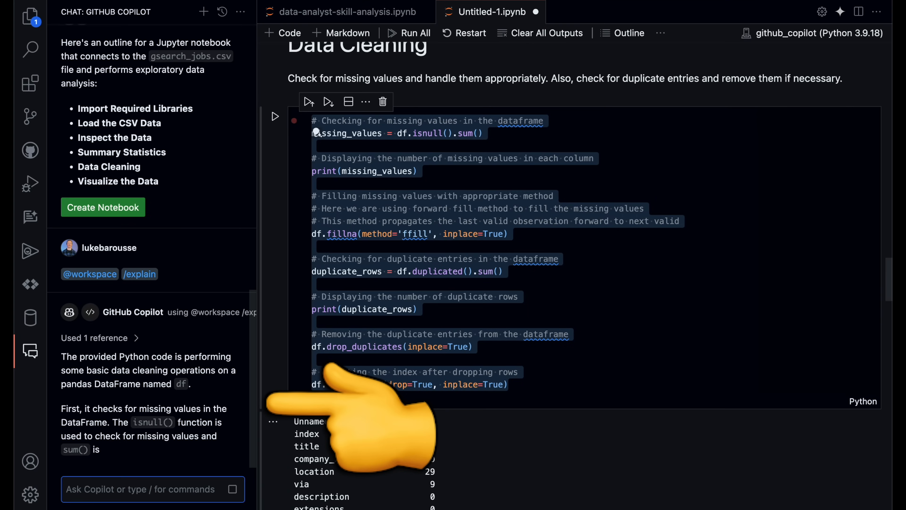
scroll(down, 3)
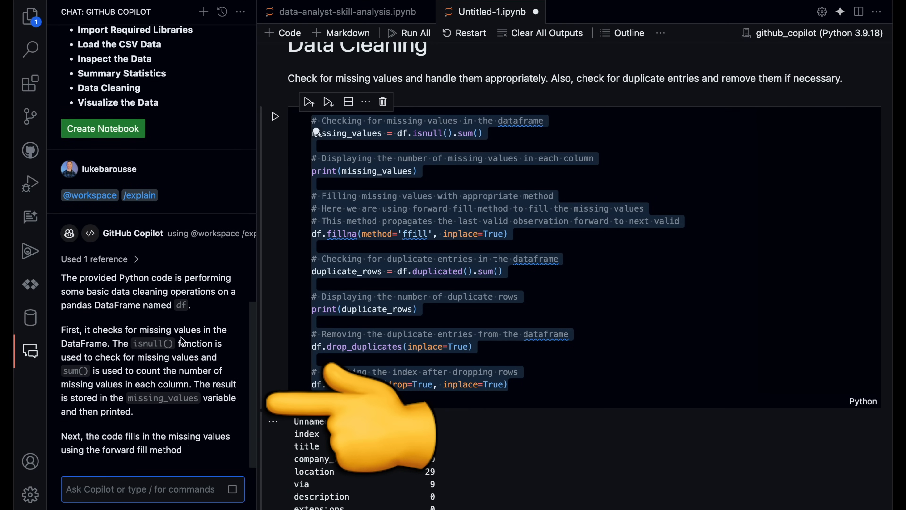
scroll(down, 3)
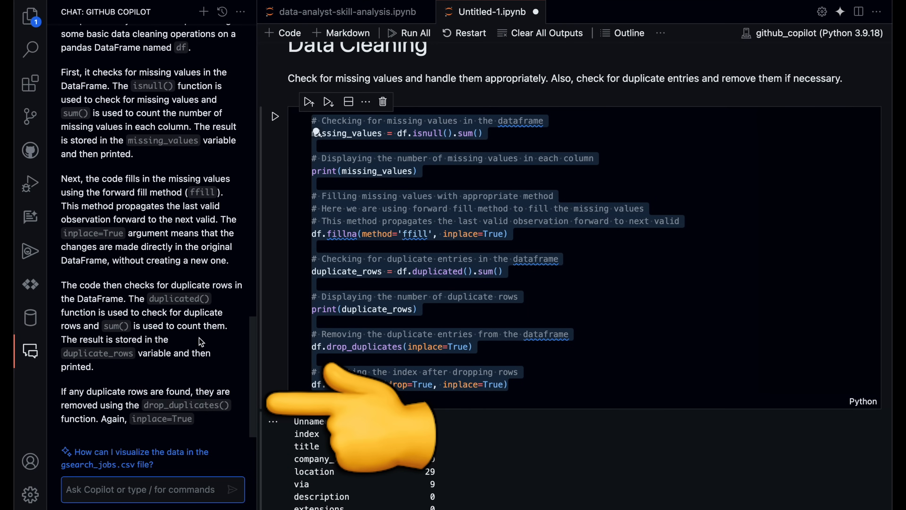